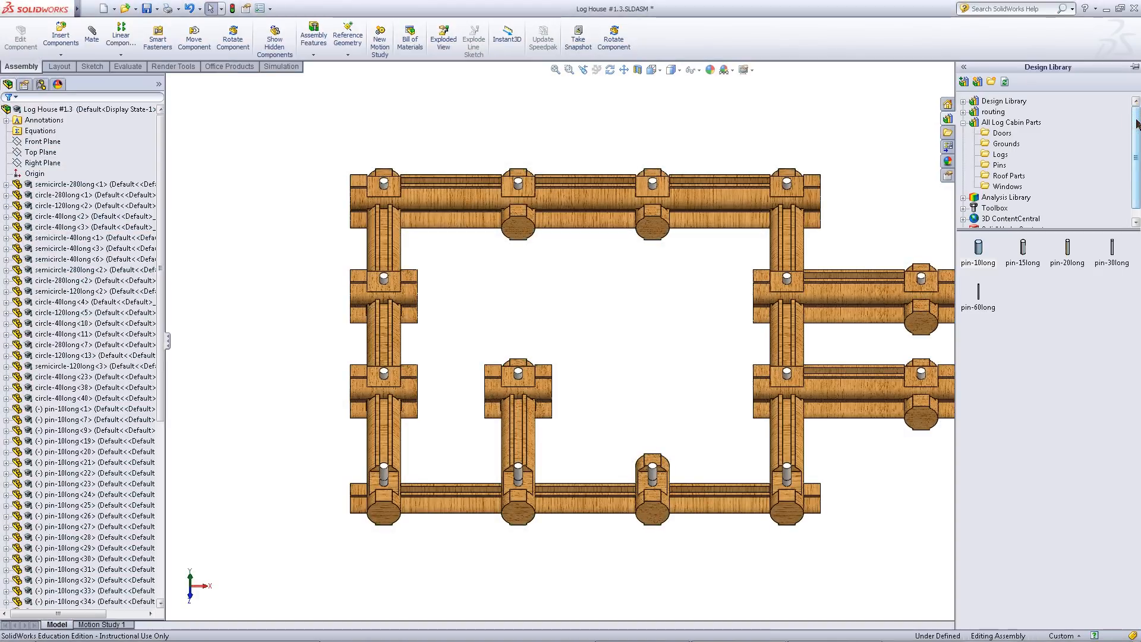
Step: Drag door1 from the Design Library's Log Cabin Doors folder into the assembly
click(1001, 132)
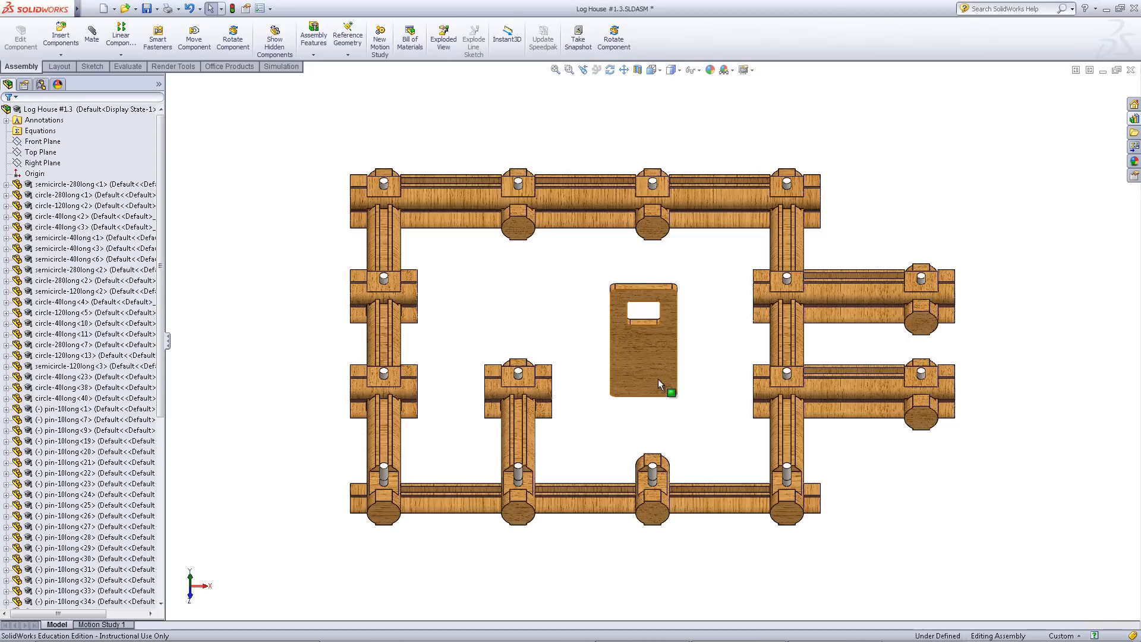
Step: Mate the door coincident to the front log's top face and its groove face
click(663, 391)
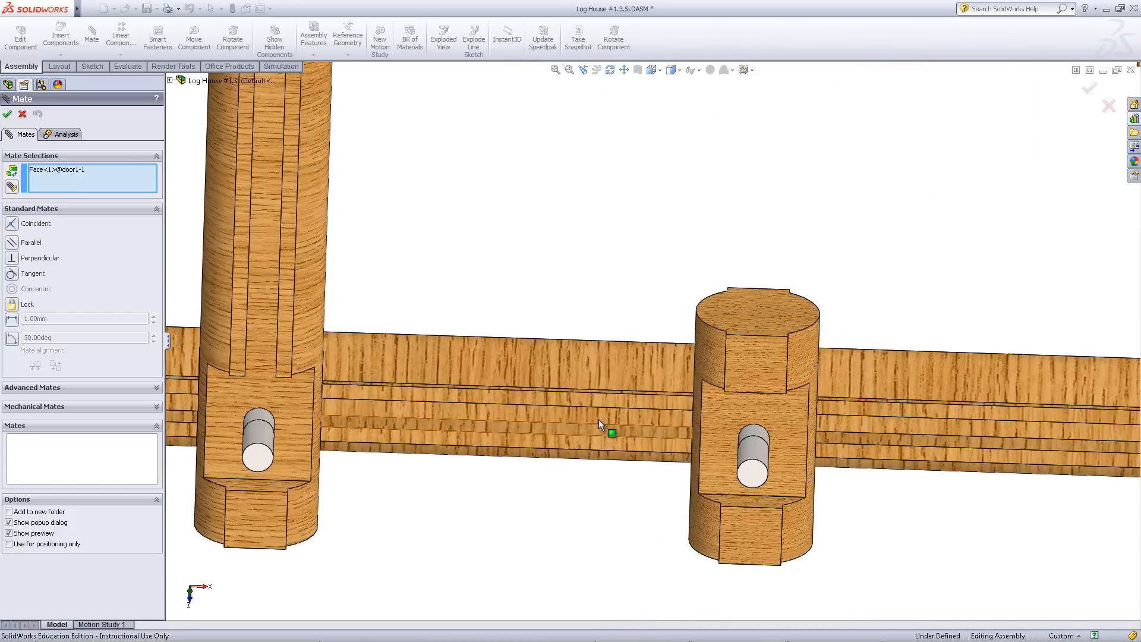
click(608, 434)
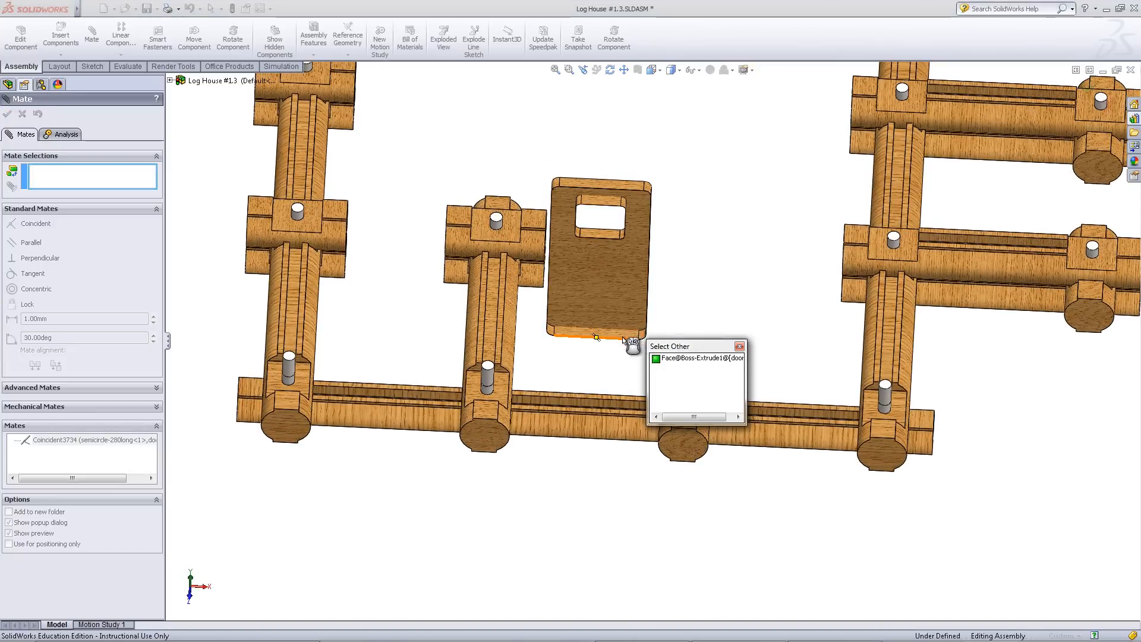
click(664, 375)
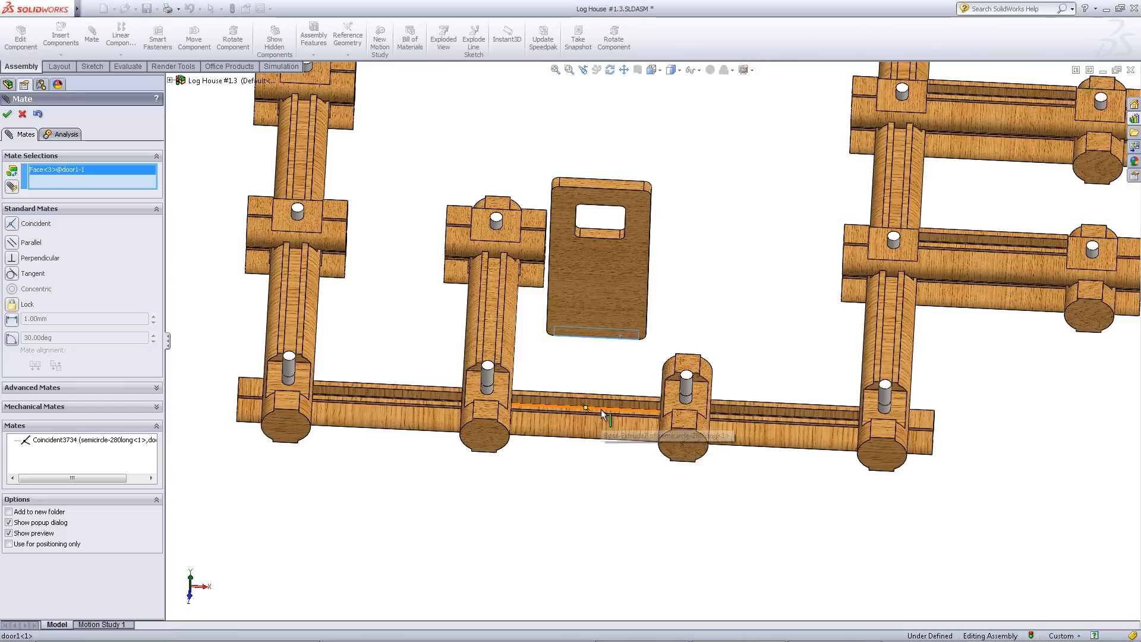
right_click(586, 411)
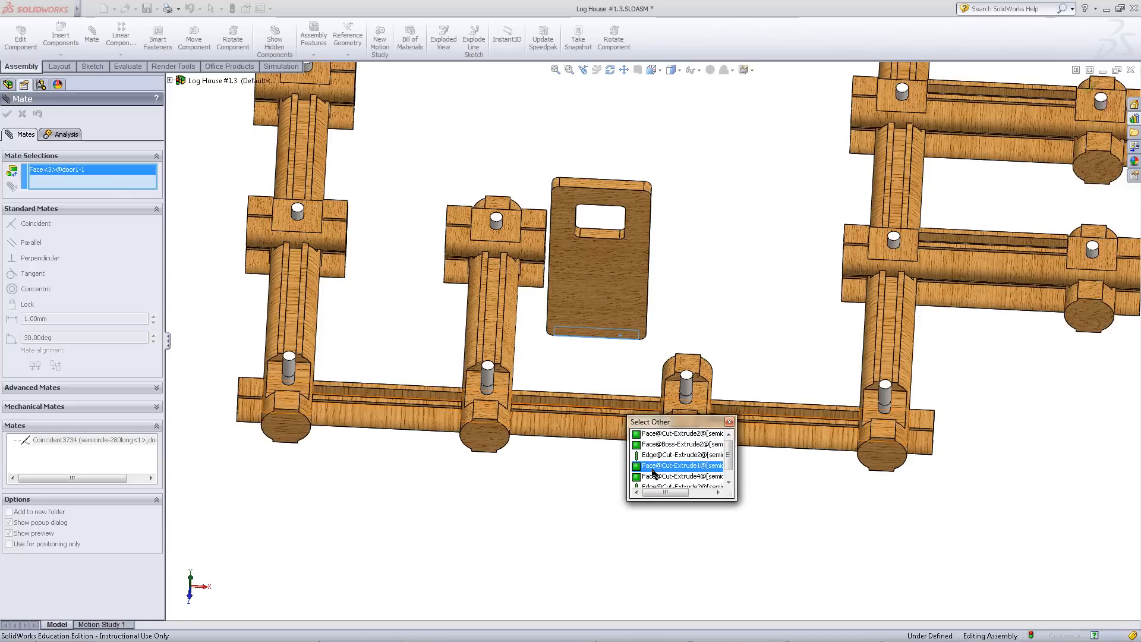
click(674, 465)
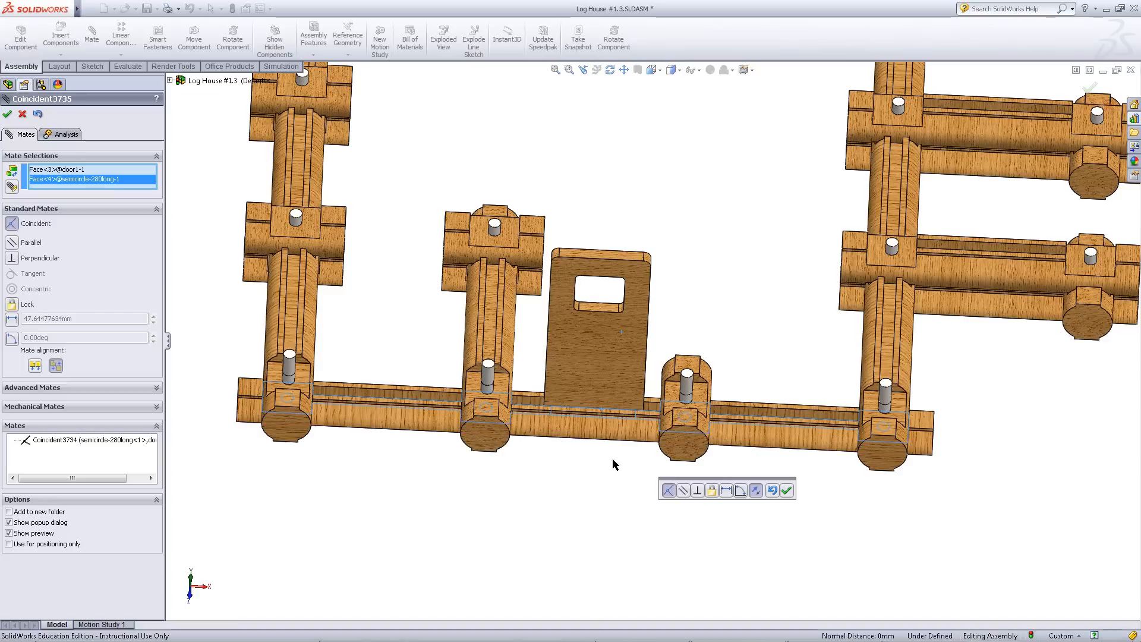
click(786, 490)
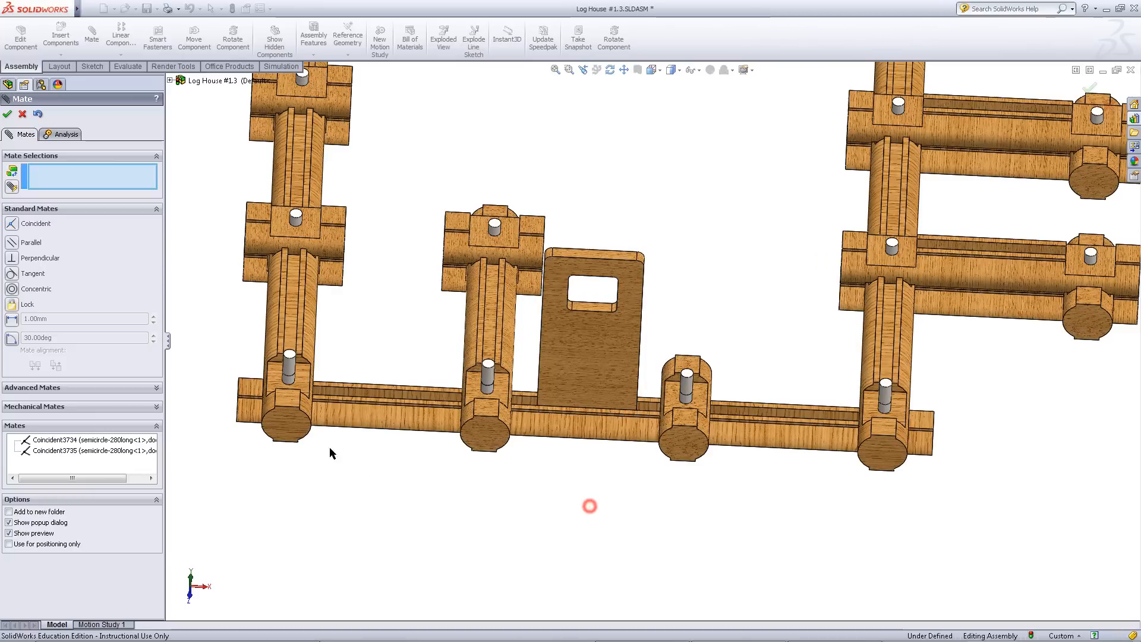
Step: Orbit to the front wall and browse the library's Logs folder for circle-120long logs
click(8, 114)
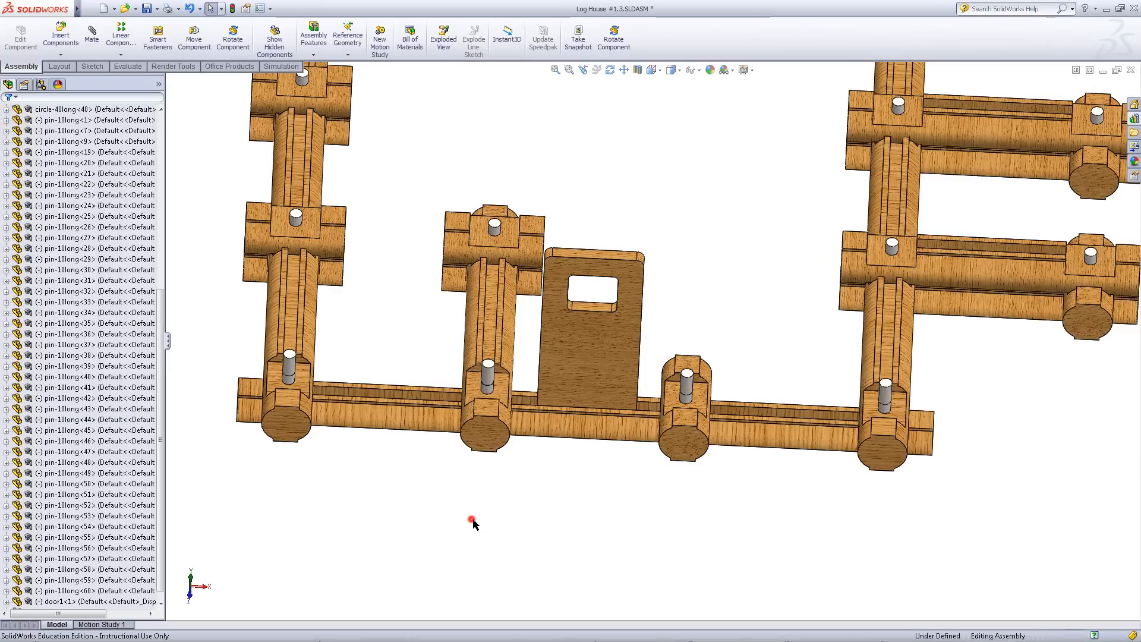
drag(473, 522, 594, 517)
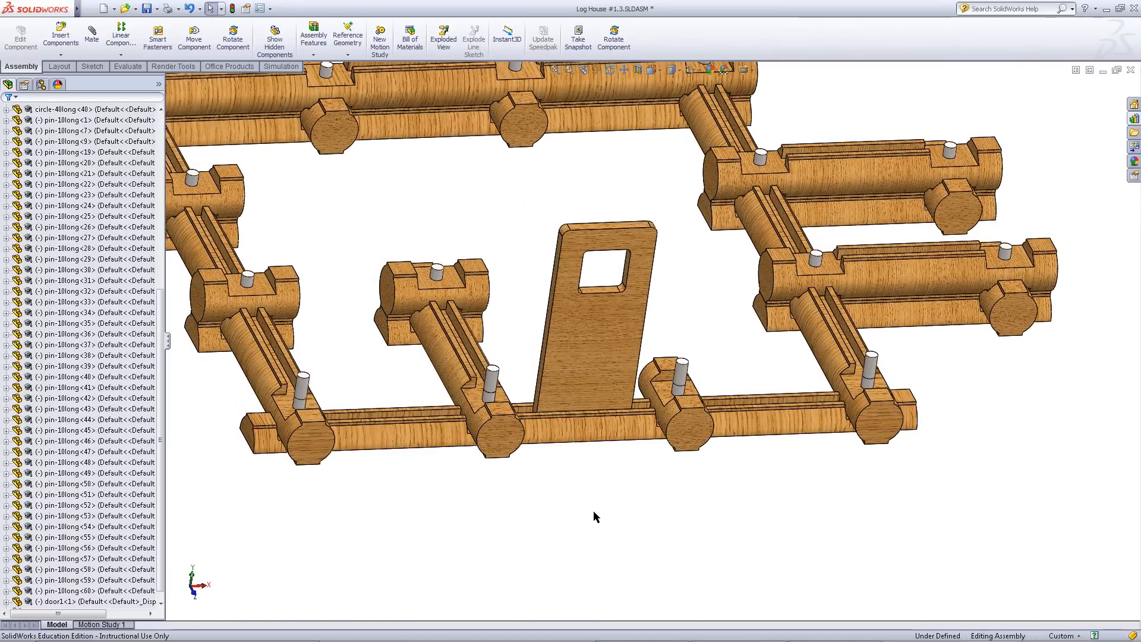
mouse_move(1136, 149)
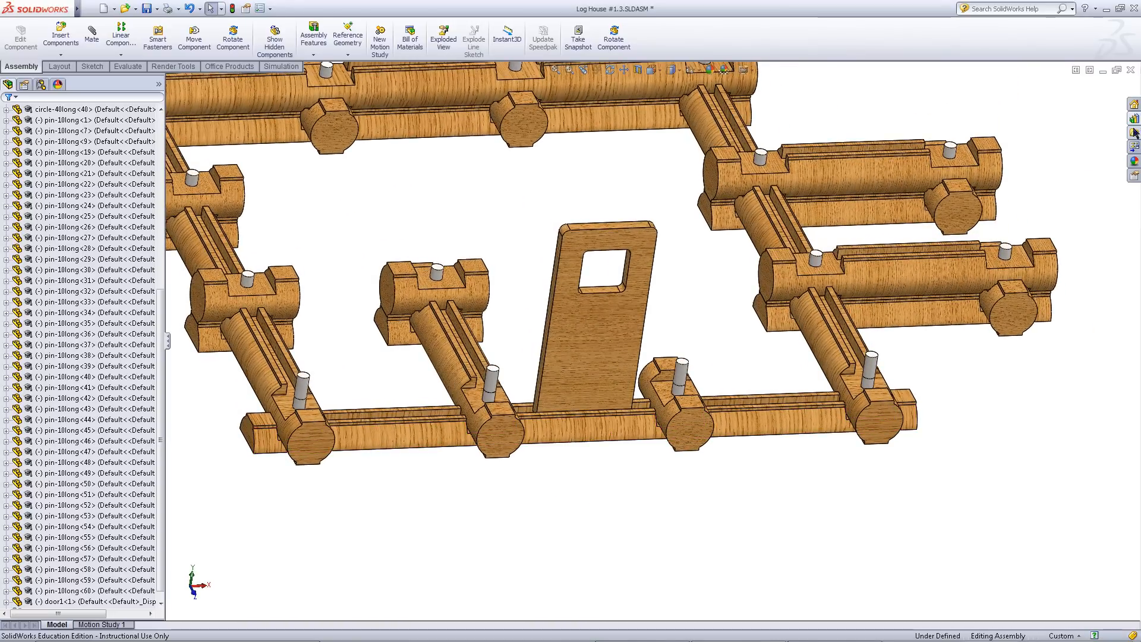
click(1134, 133)
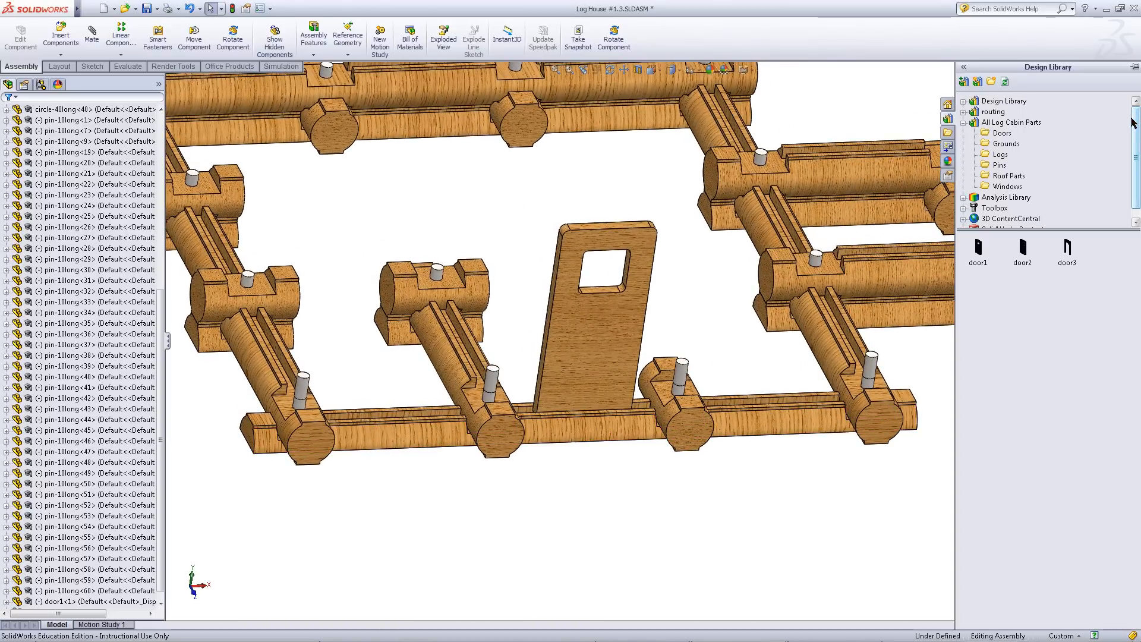
mouse_move(1001, 158)
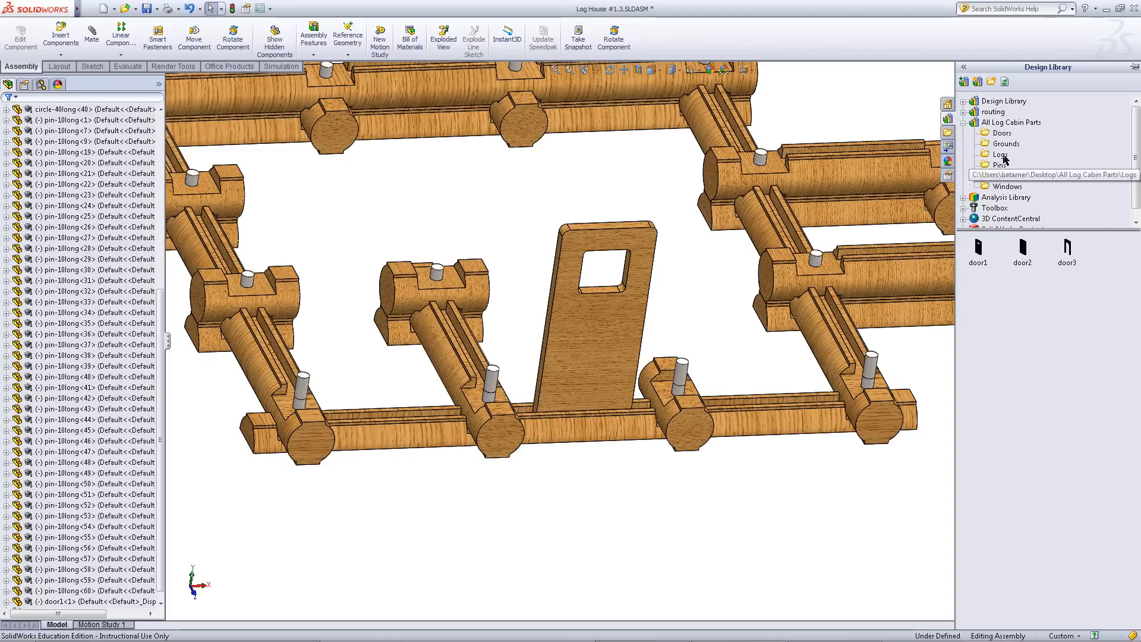
click(1000, 154)
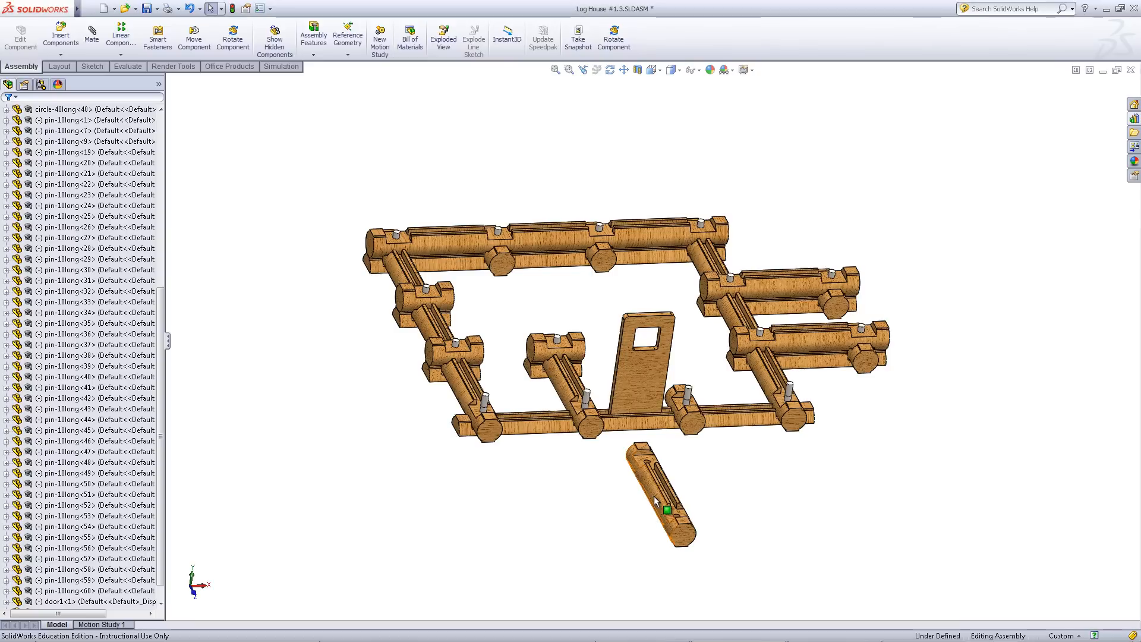
mouse_move(657, 501)
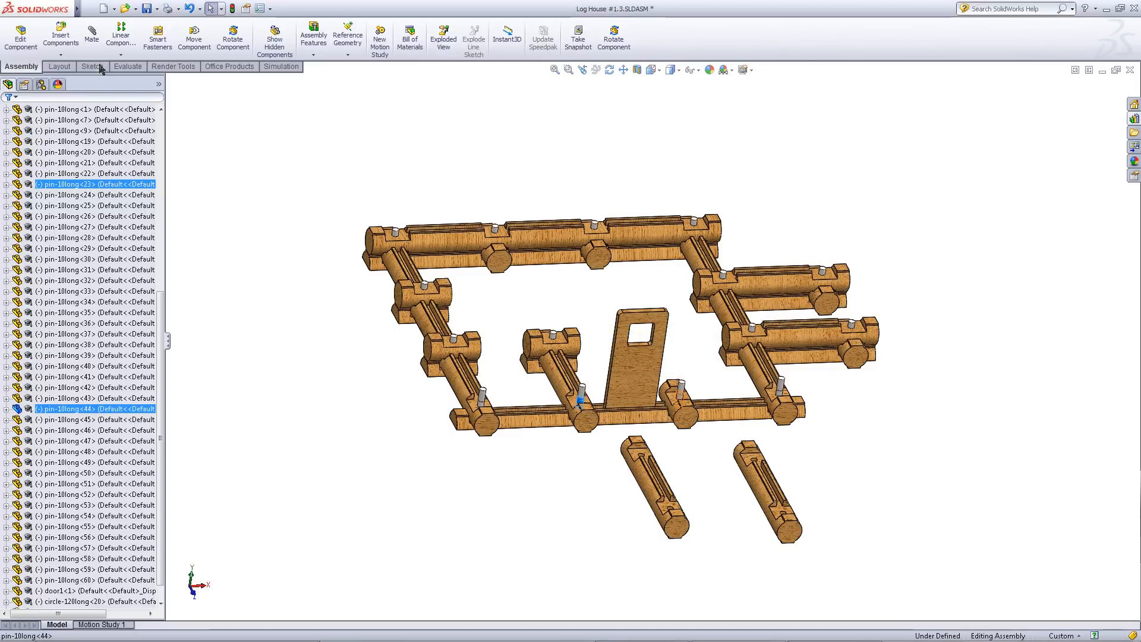
Step: Pin the short log concentric to the pins and coincident with the groove face below
click(90, 34)
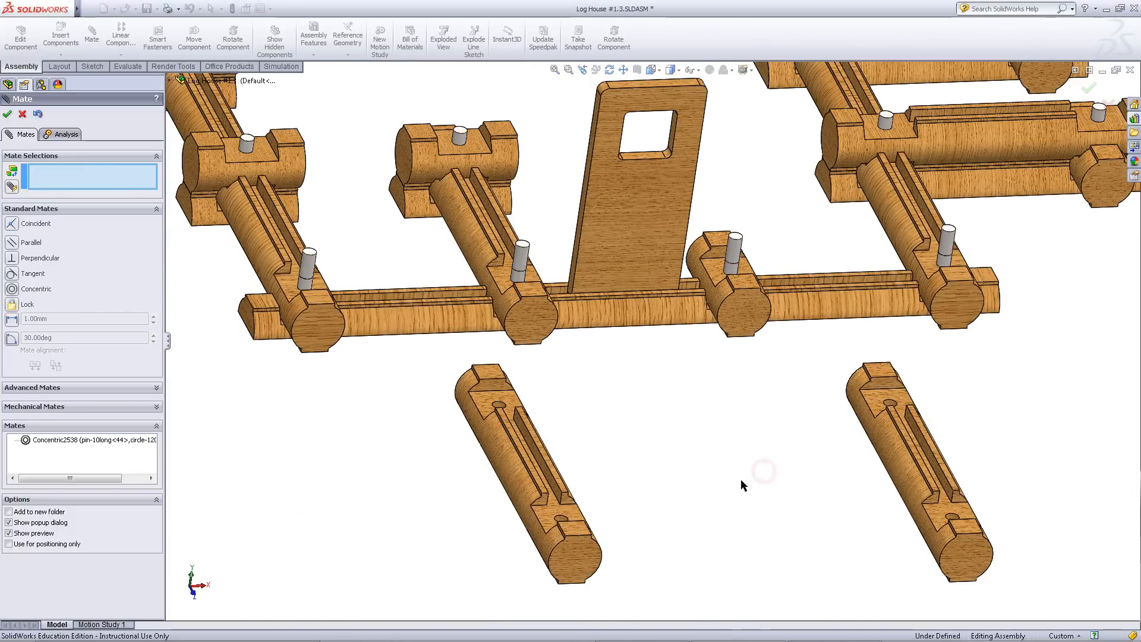
click(539, 524)
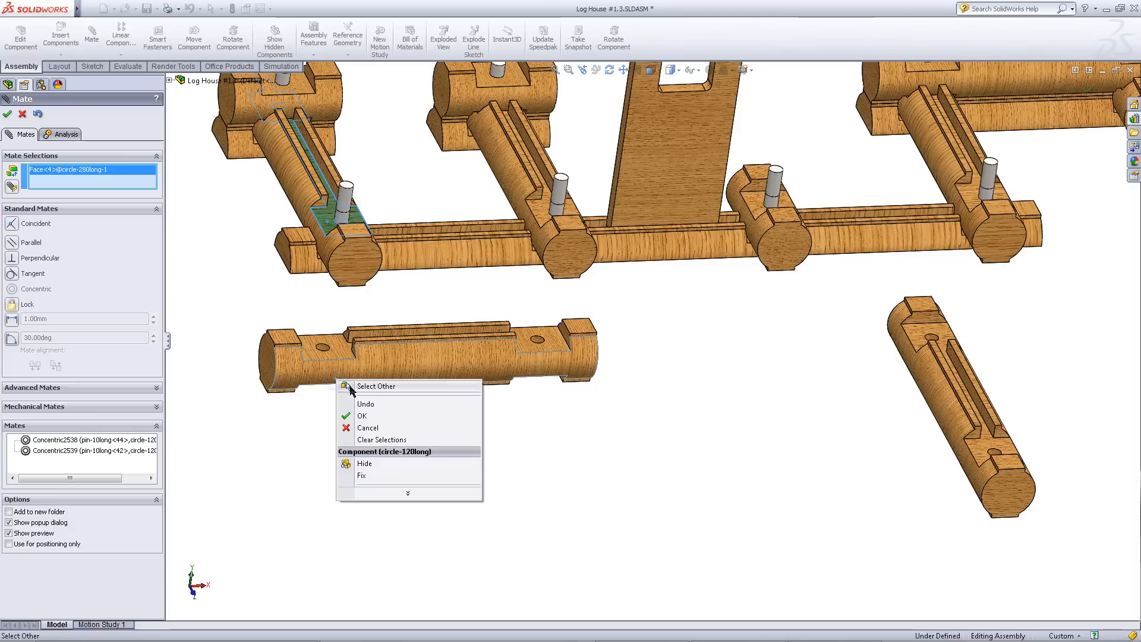
click(376, 385)
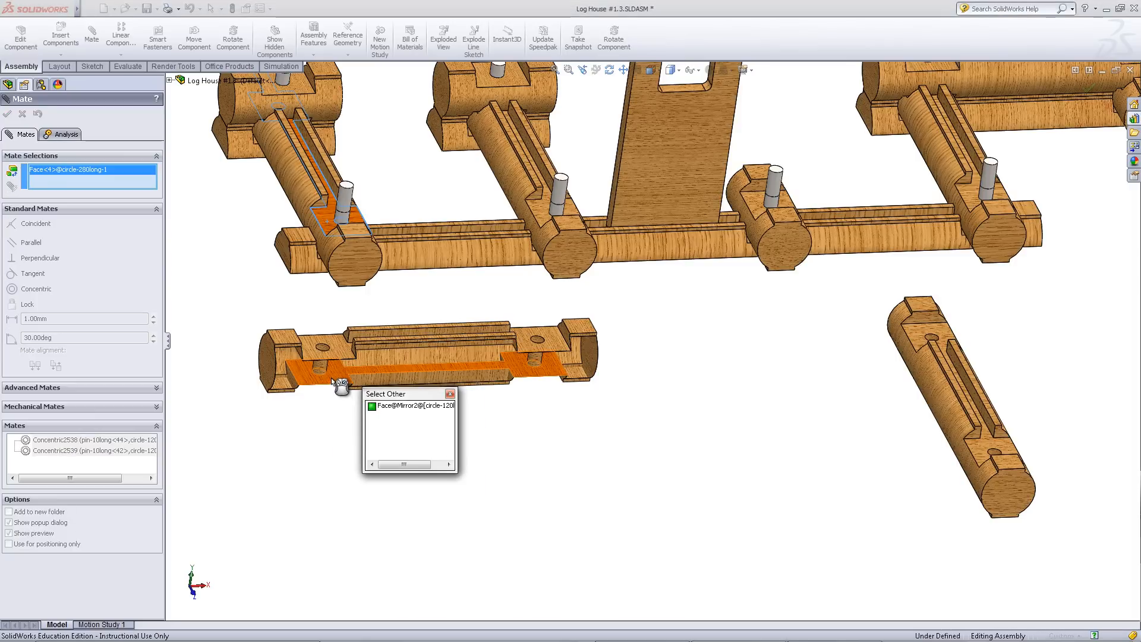
click(412, 406)
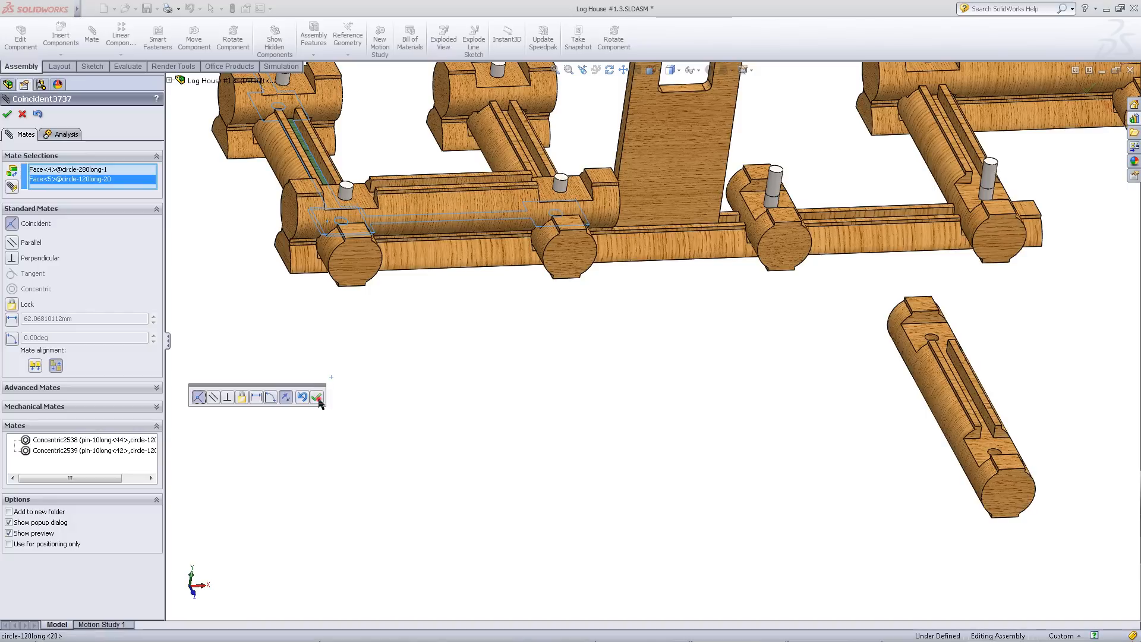
click(317, 397)
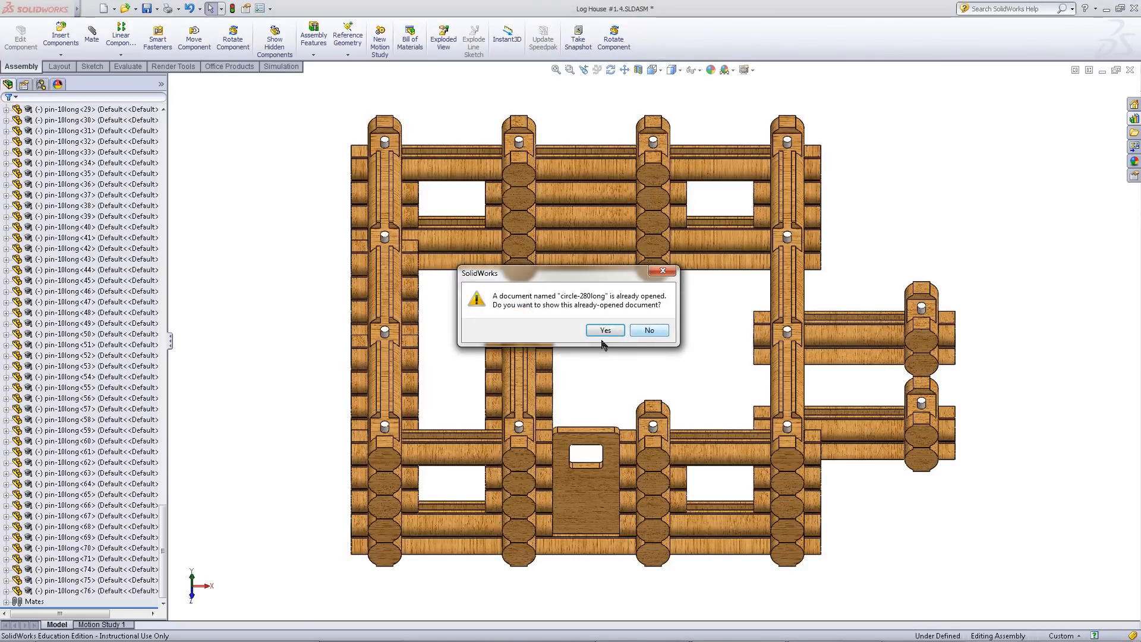
Step: Answer No to the already-open document prompt when inserting the circle-280long log
click(649, 329)
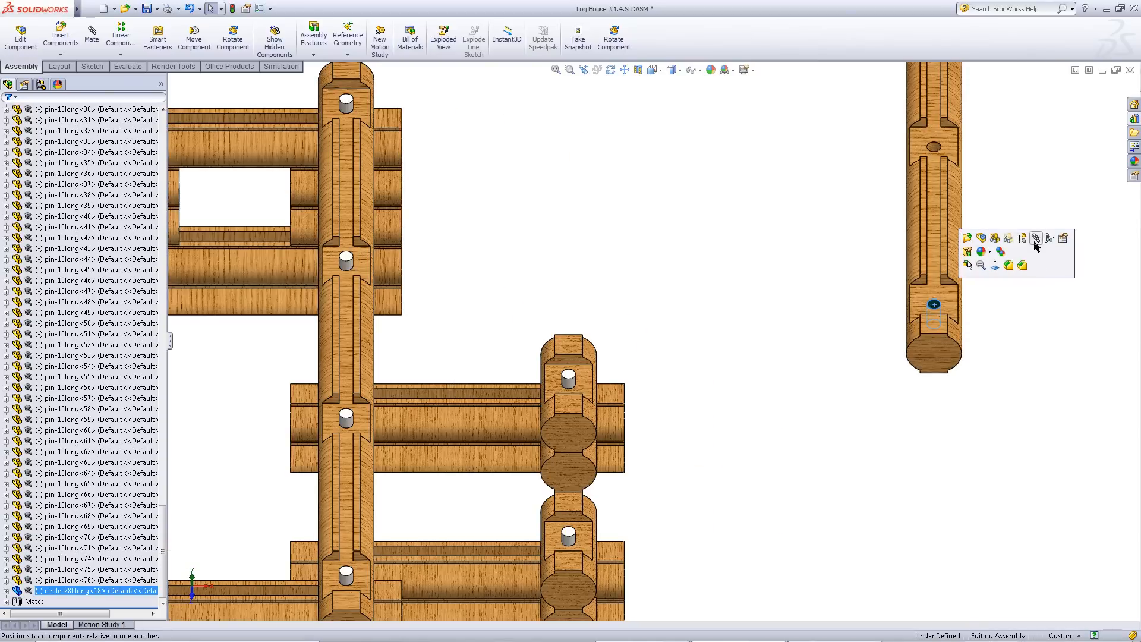
Step: Mate the long log concentric to both pins and coincident atop the front wall
click(1036, 238)
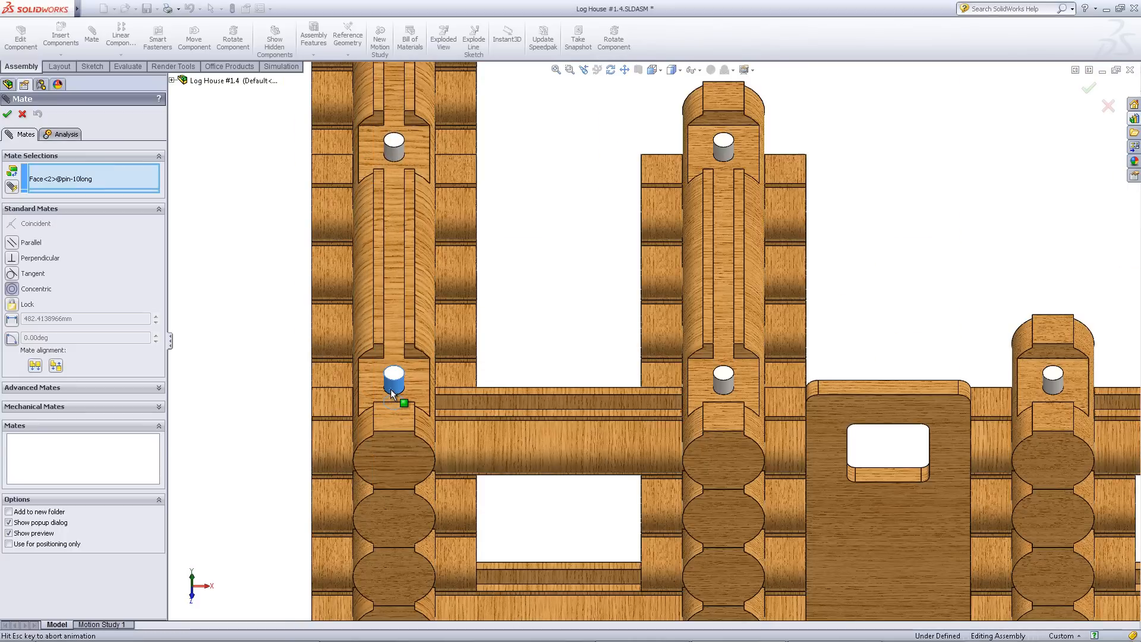
click(393, 384)
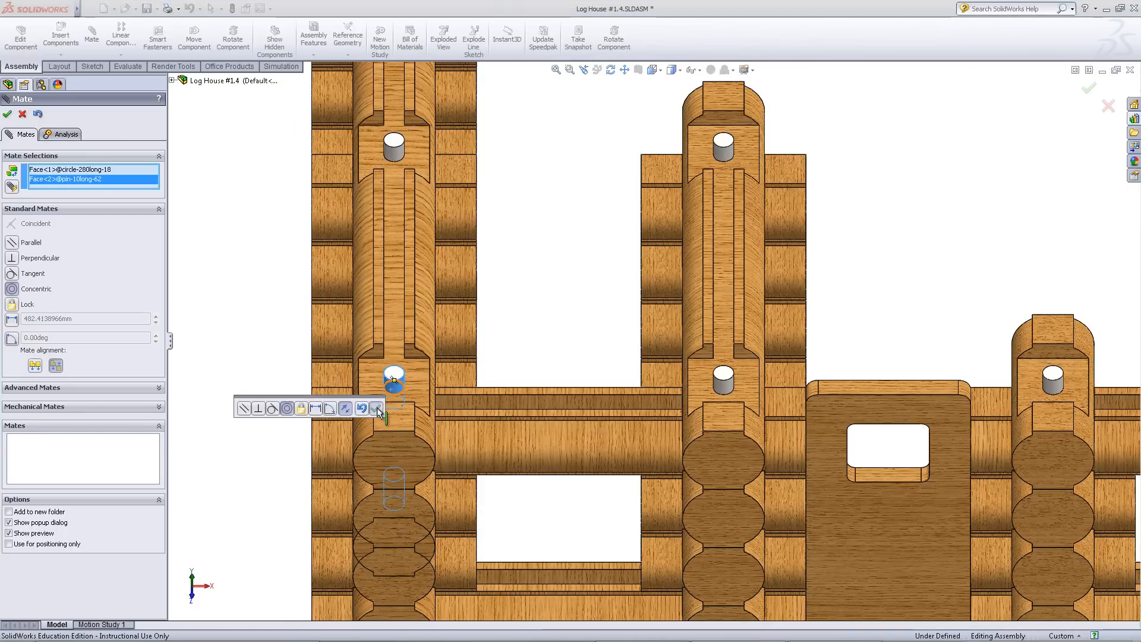
click(378, 409)
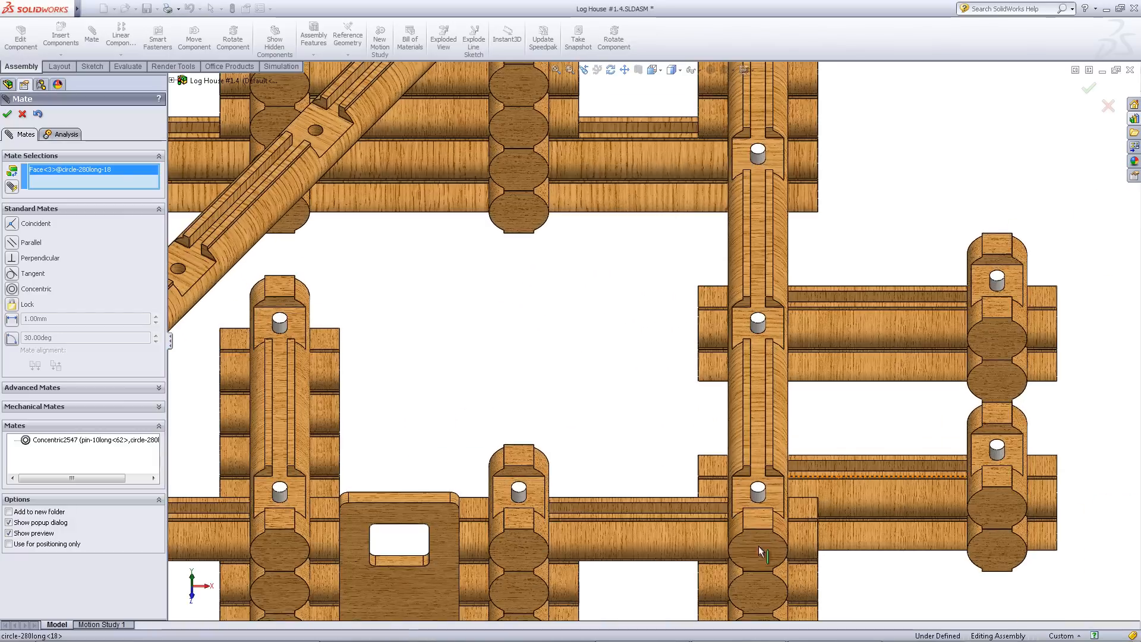
click(757, 491)
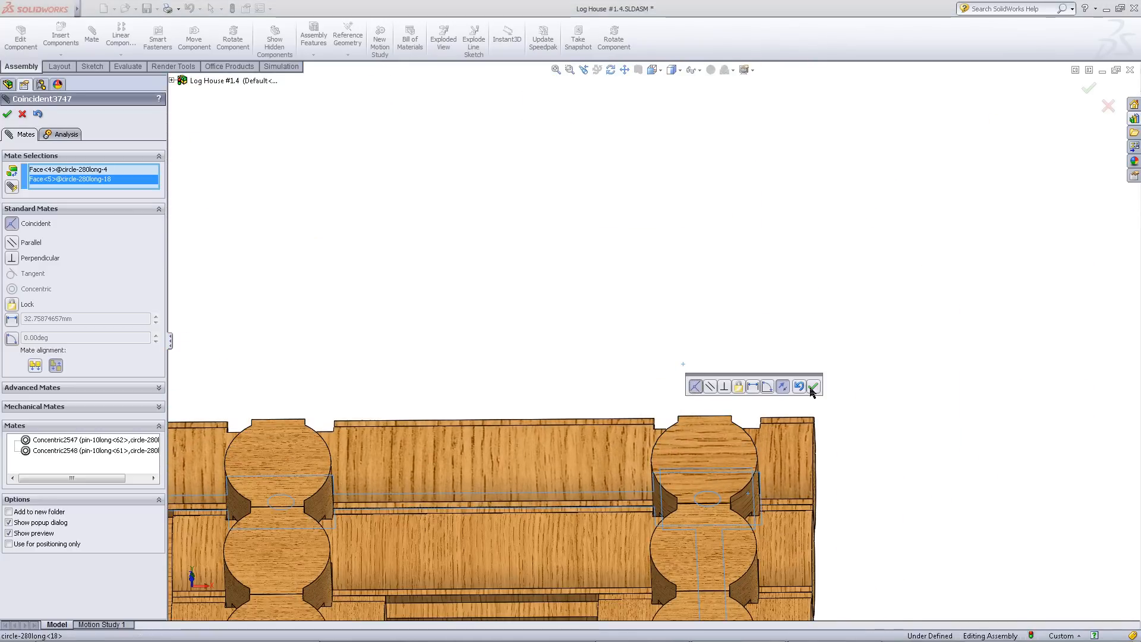
click(814, 386)
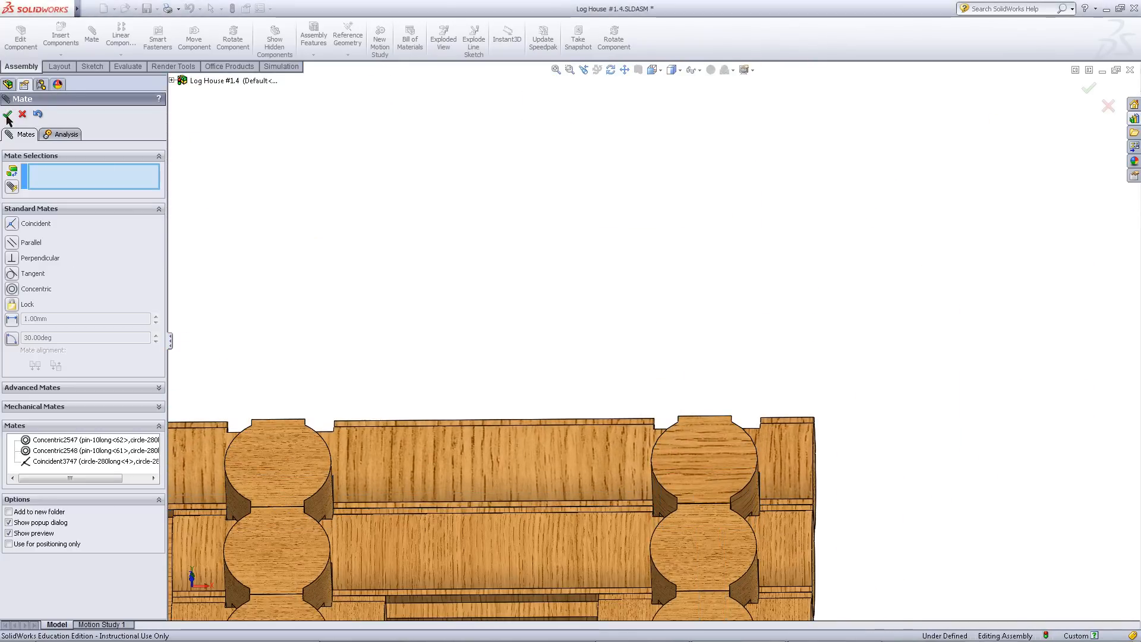
click(9, 115)
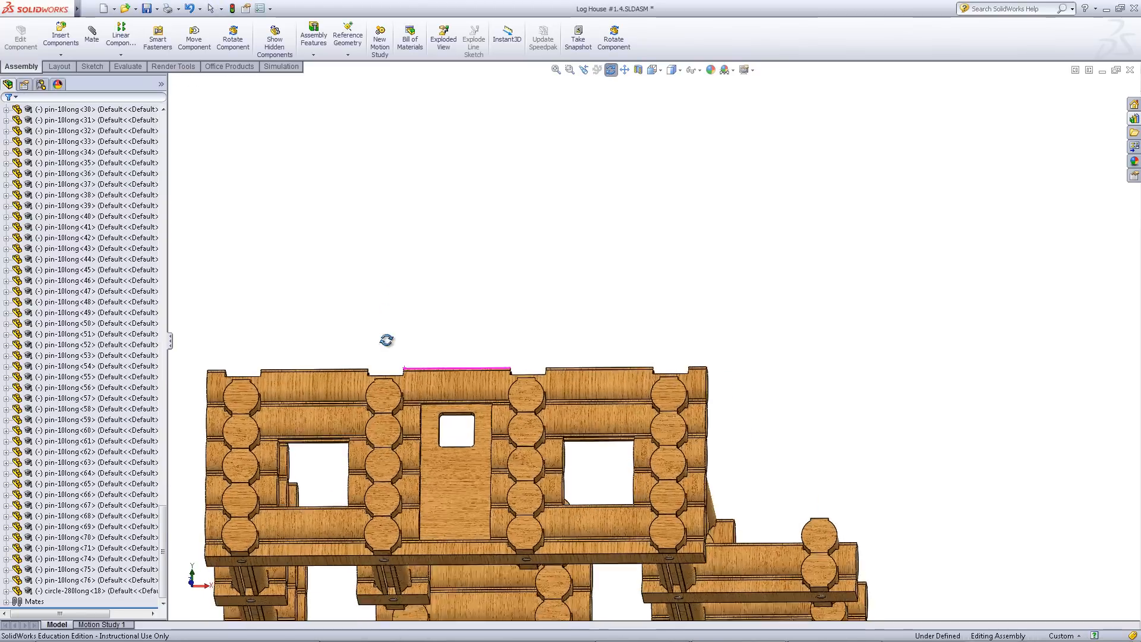